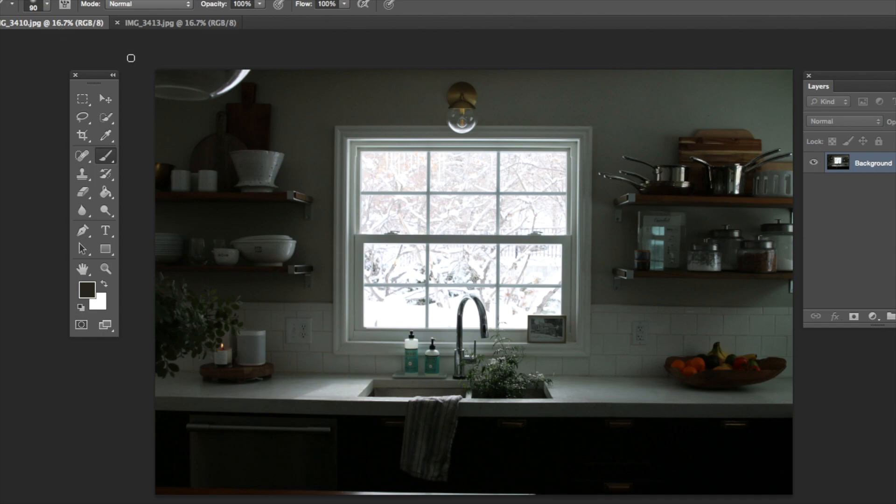
{"action": "mouse_move", "coordinate": [499, 199]}
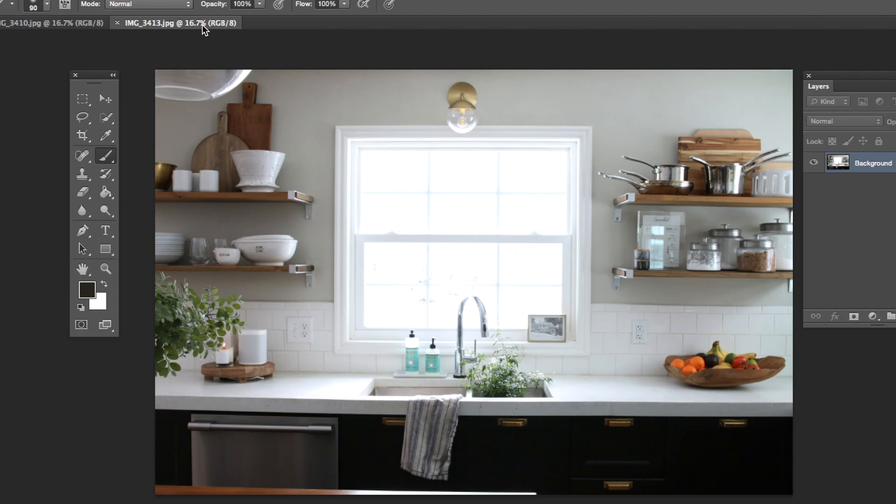
{"action": "mouse_move", "coordinate": [141, 60]}
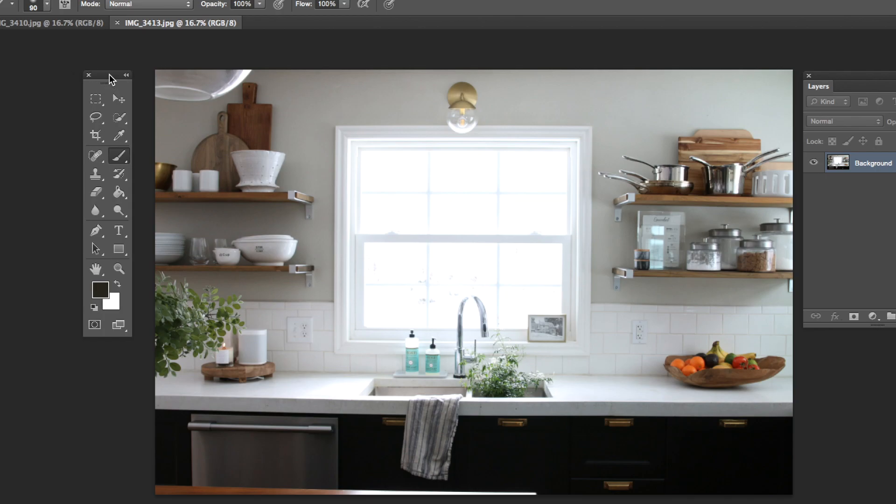
{"action": "mouse_move", "coordinate": [839, 81]}
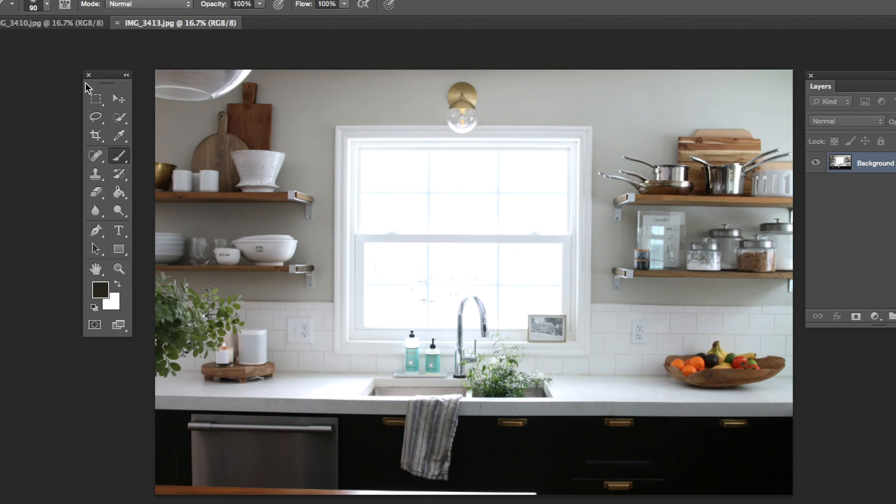
{"action": "mouse_move", "coordinate": [115, 150]}
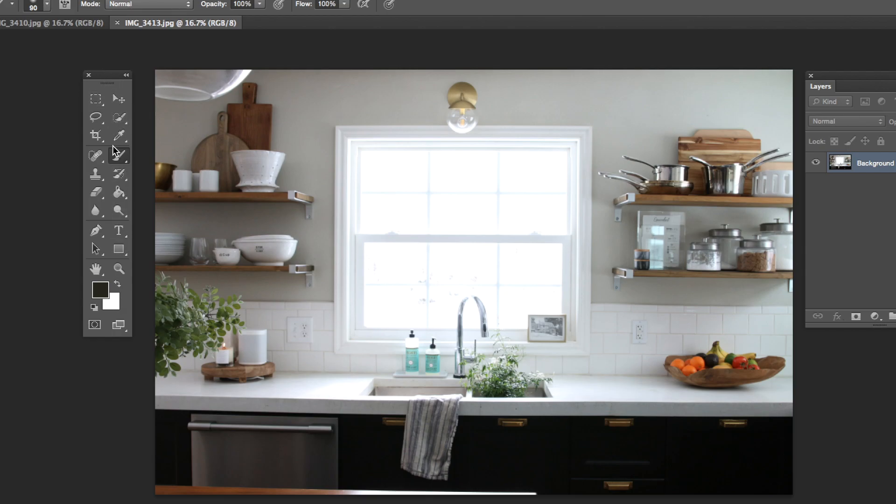
{"action": "mouse_move", "coordinate": [825, 79]}
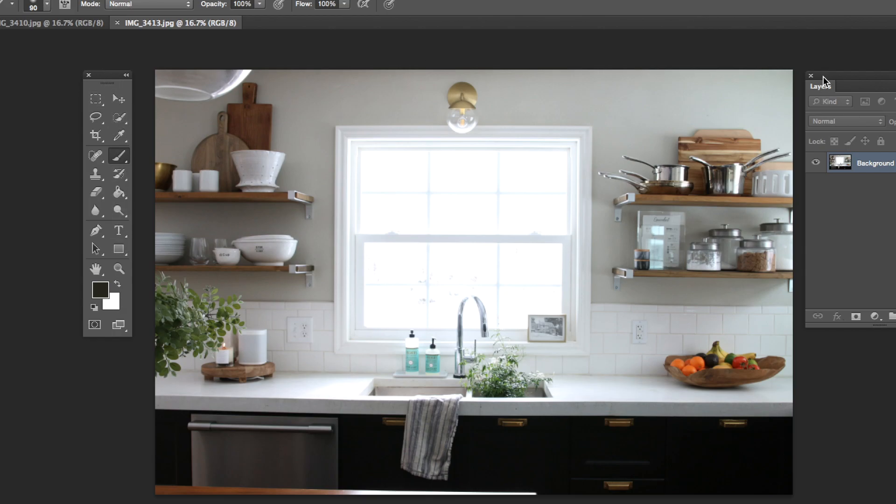
{"action": "mouse_move", "coordinate": [865, 79]}
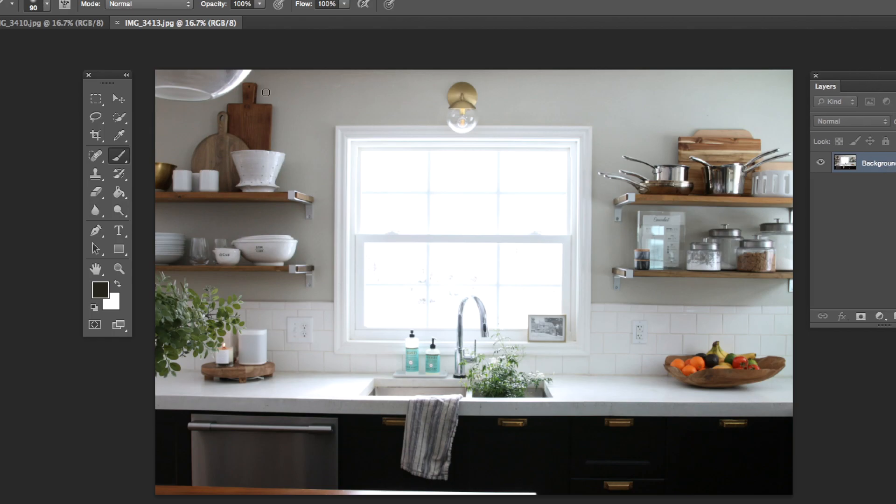
{"action": "mouse_move", "coordinate": [206, 29]}
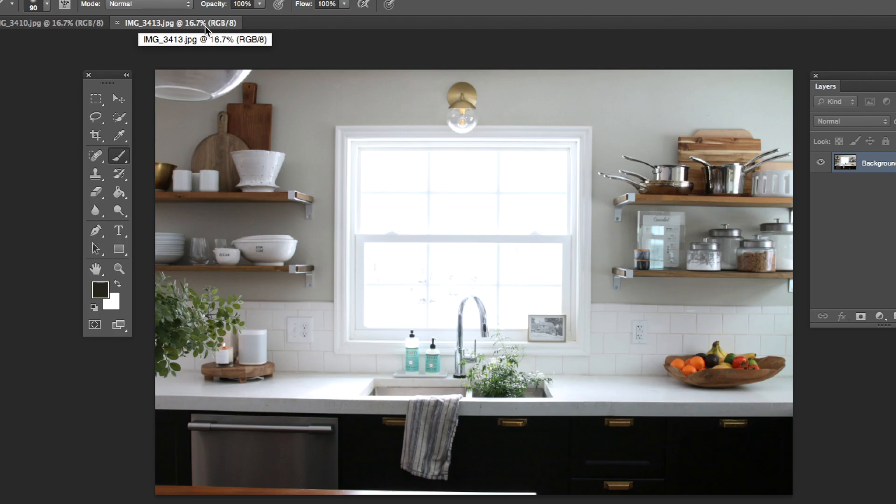
Step: Float the bright IMG_3413 photo in its own window and select the Move tool
{"action": "left_click_drag", "start_coordinate": [166, 23], "coordinate": [345, 73]}
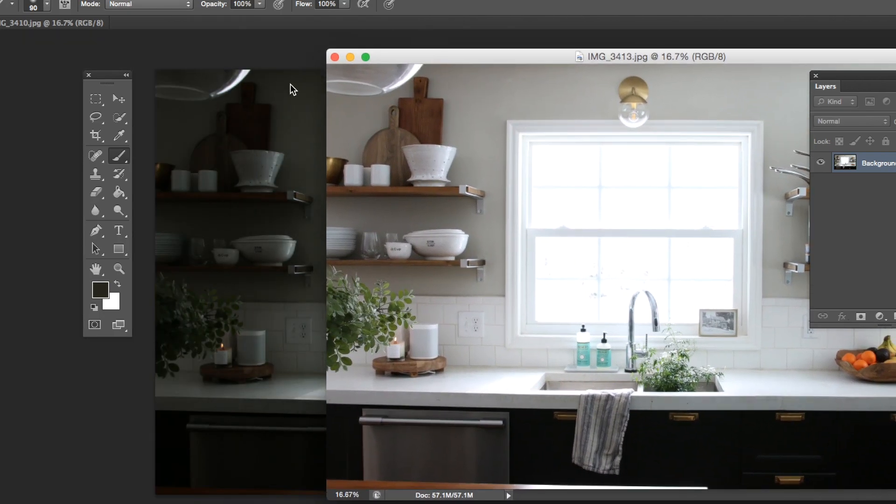
{"action": "mouse_move", "coordinate": [119, 99]}
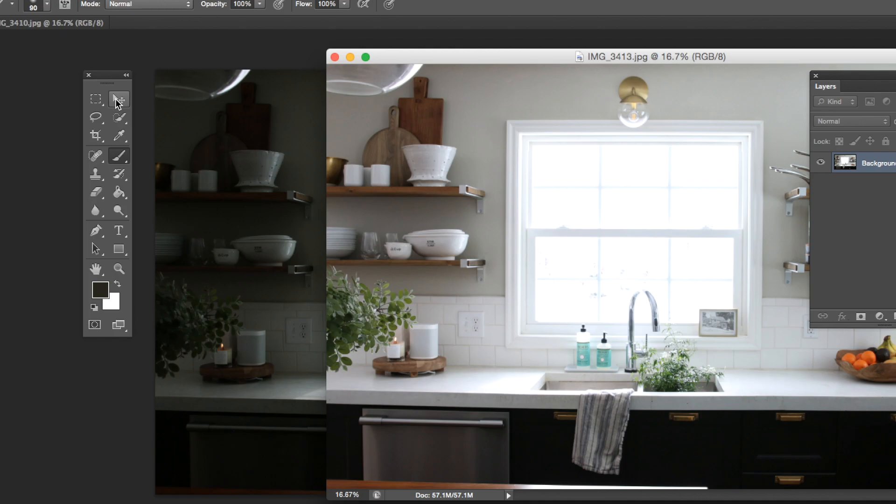
{"action": "left_click", "coordinate": [119, 99]}
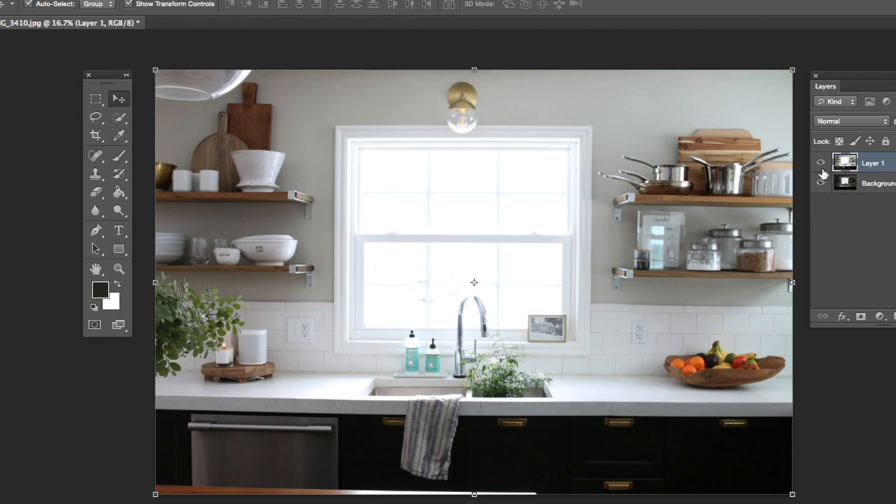
{"action": "mouse_move", "coordinate": [821, 166]}
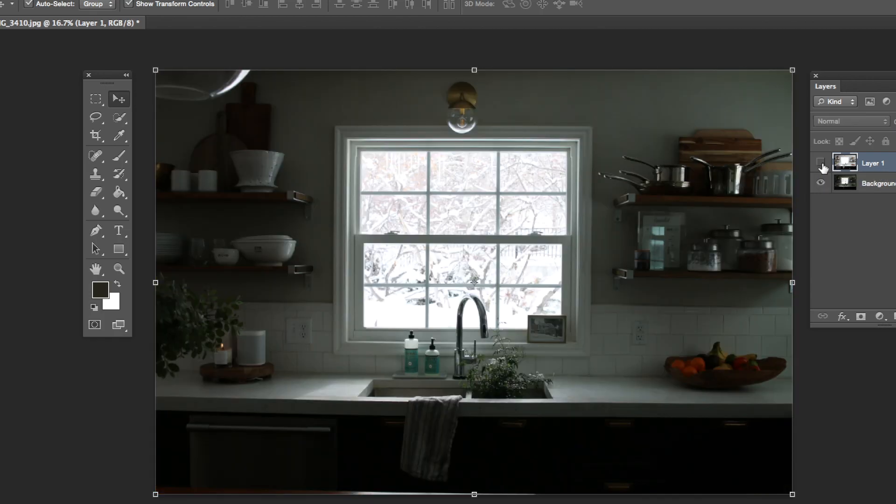
{"action": "left_click", "coordinate": [821, 163]}
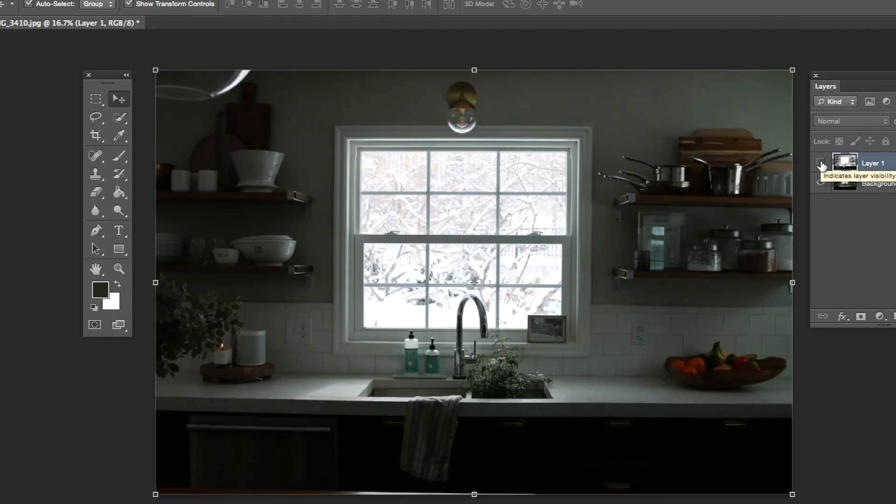
{"action": "left_click", "coordinate": [821, 165]}
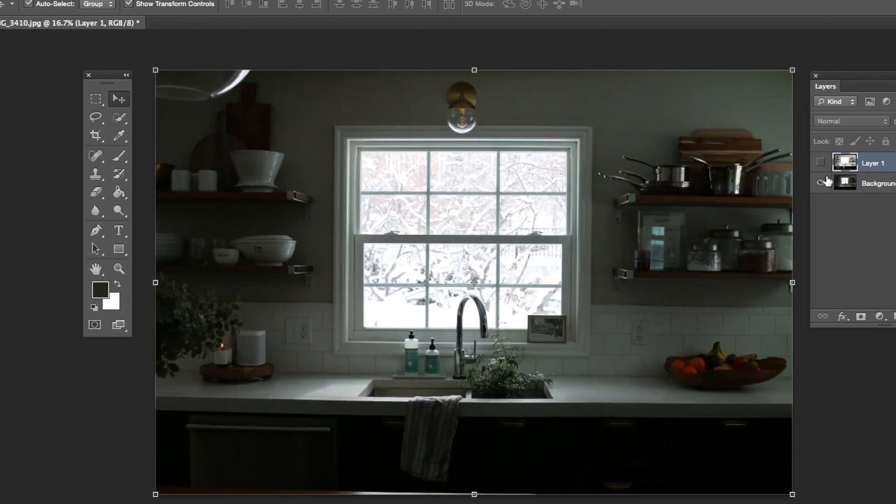
{"action": "left_click", "coordinate": [821, 163]}
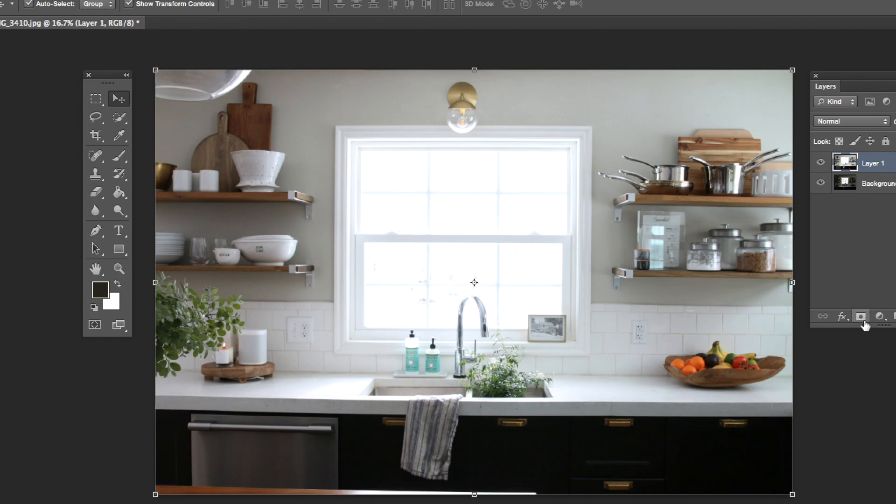
{"action": "mouse_move", "coordinate": [861, 316]}
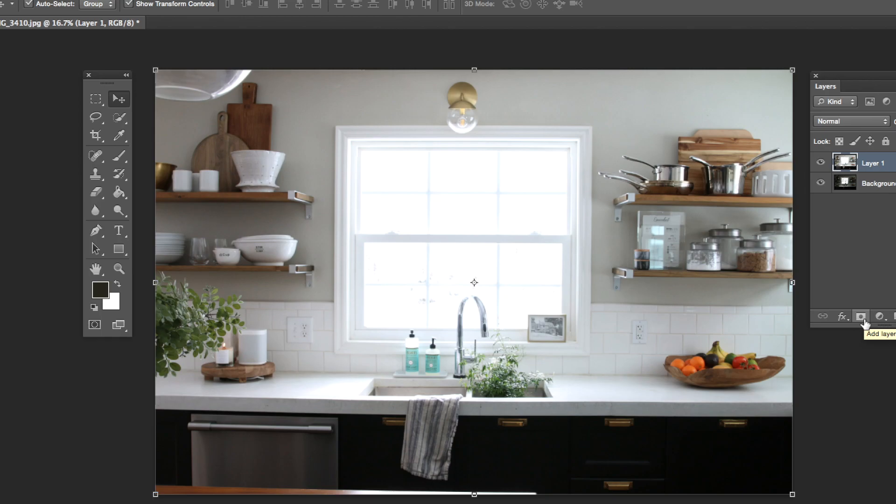
Step: Add a white layer mask to the bright Layer 1 from the Layers panel
{"action": "left_click", "coordinate": [860, 316]}
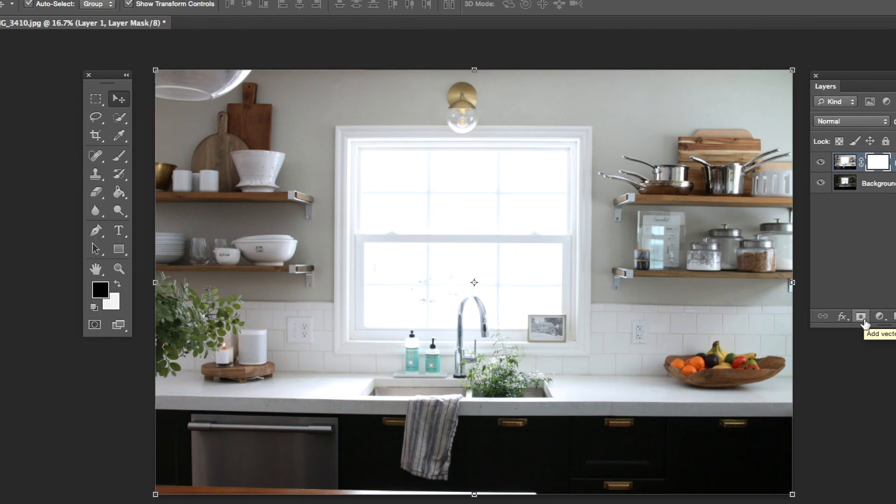
{"action": "mouse_move", "coordinate": [880, 237]}
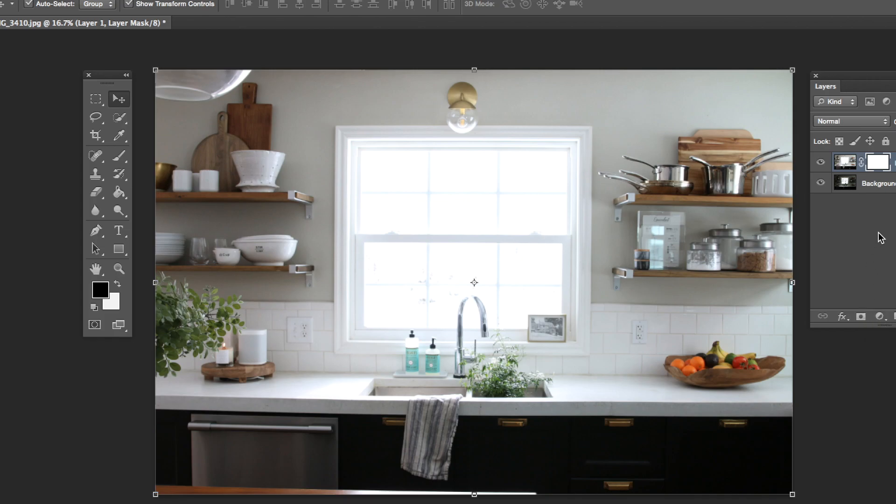
{"action": "mouse_move", "coordinate": [878, 162]}
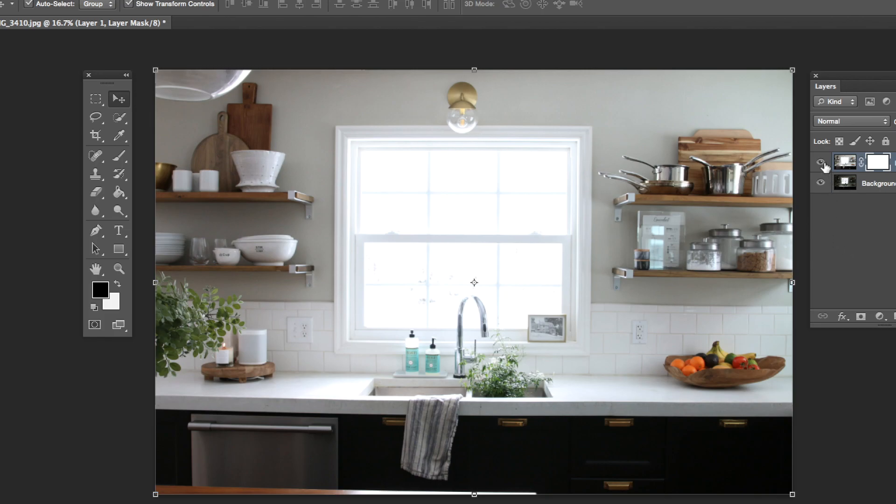
{"action": "left_click", "coordinate": [822, 166]}
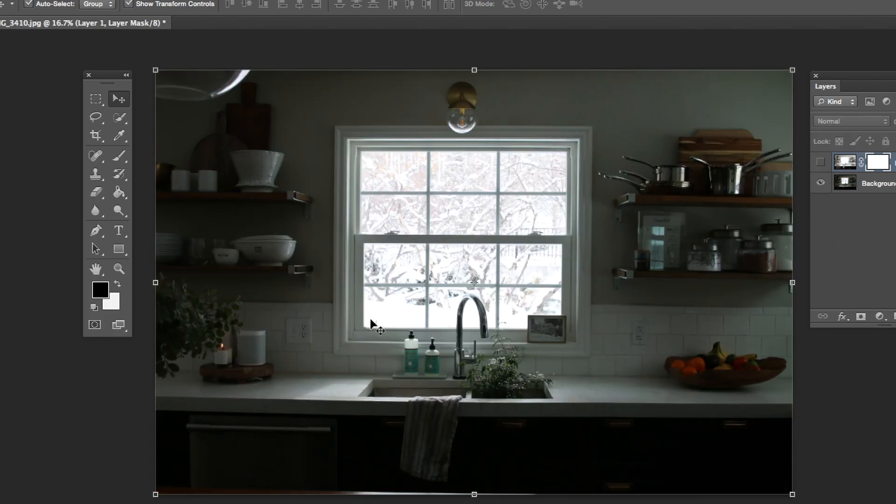
{"action": "mouse_move", "coordinate": [540, 313]}
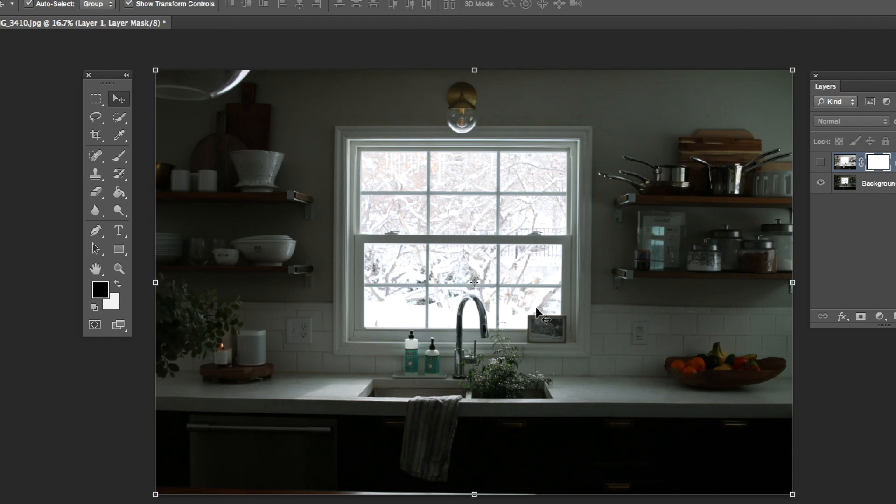
{"action": "left_click", "coordinate": [821, 165]}
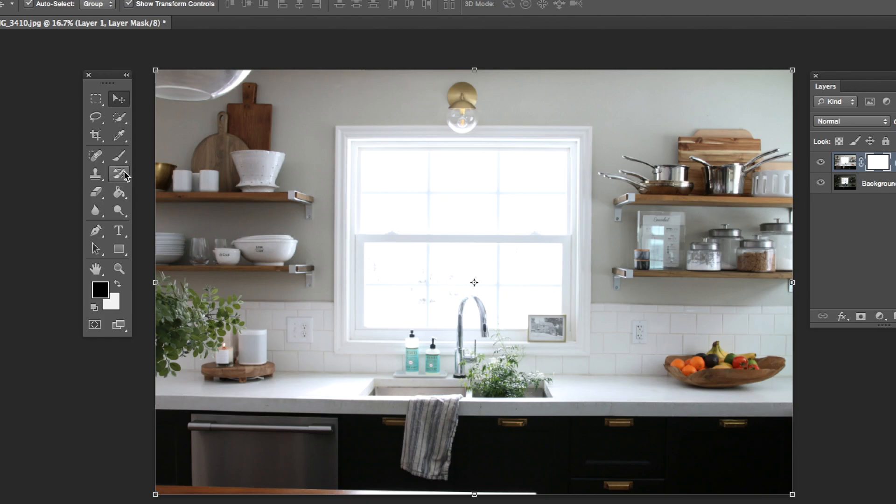
Step: Select the Brush tool for painting on Layer 1's mask
{"action": "left_click", "coordinate": [119, 156]}
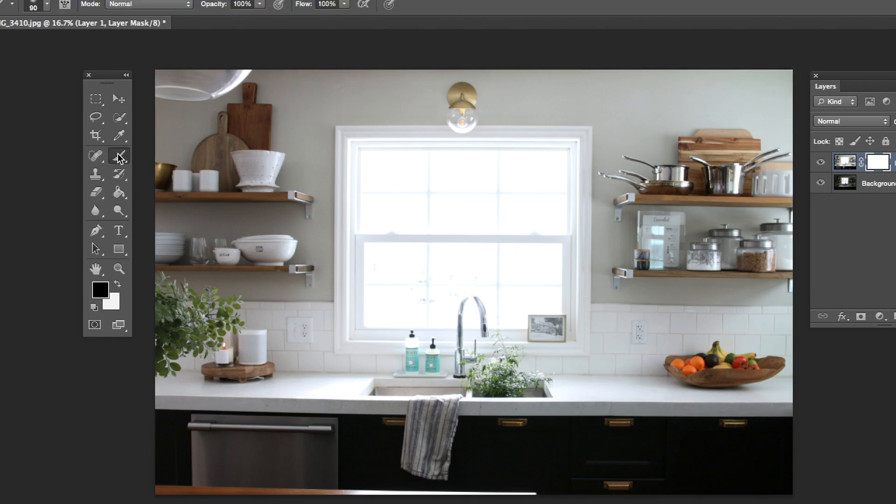
{"action": "mouse_move", "coordinate": [110, 174]}
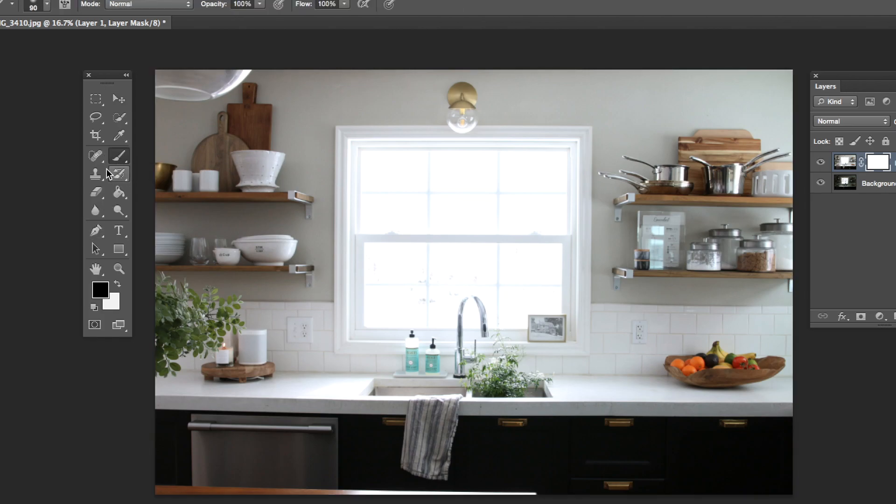
{"action": "mouse_move", "coordinate": [389, 181]}
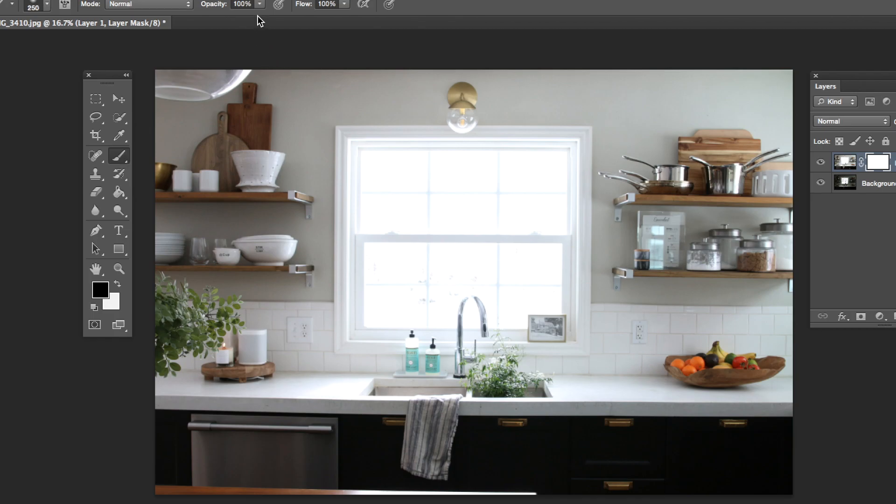
{"action": "mouse_move", "coordinate": [239, 11]}
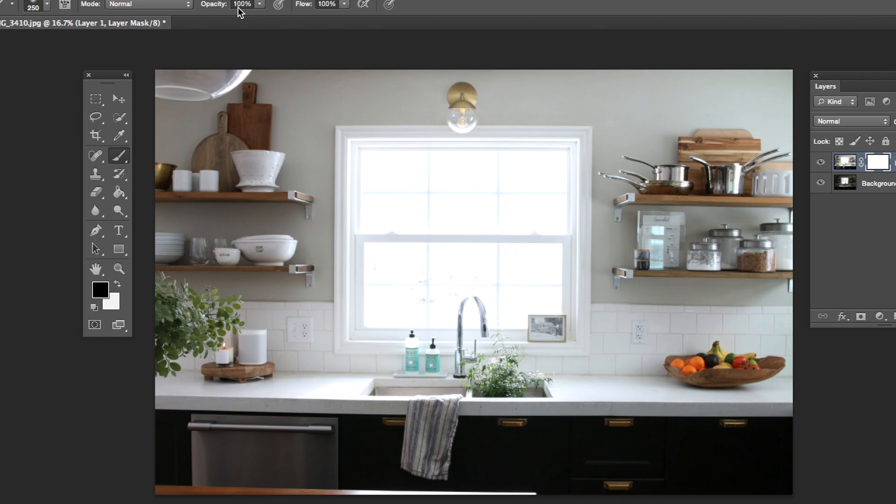
{"action": "mouse_move", "coordinate": [340, 4]}
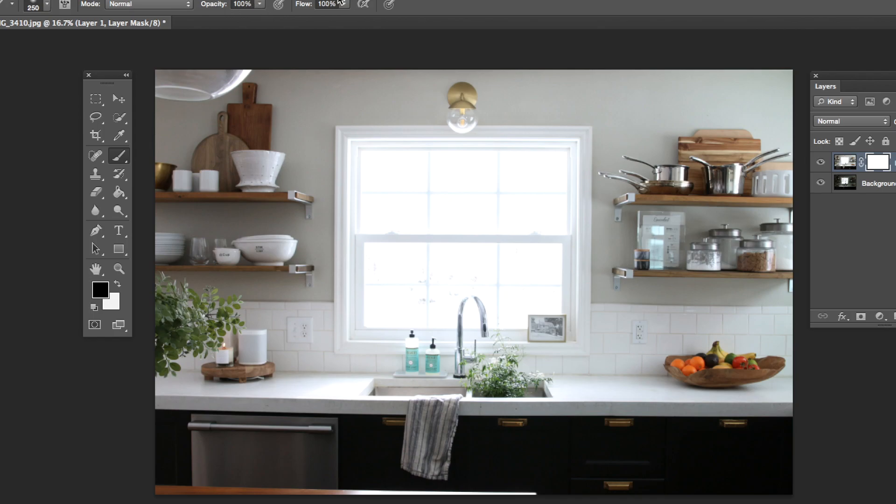
{"action": "mouse_move", "coordinate": [405, 189]}
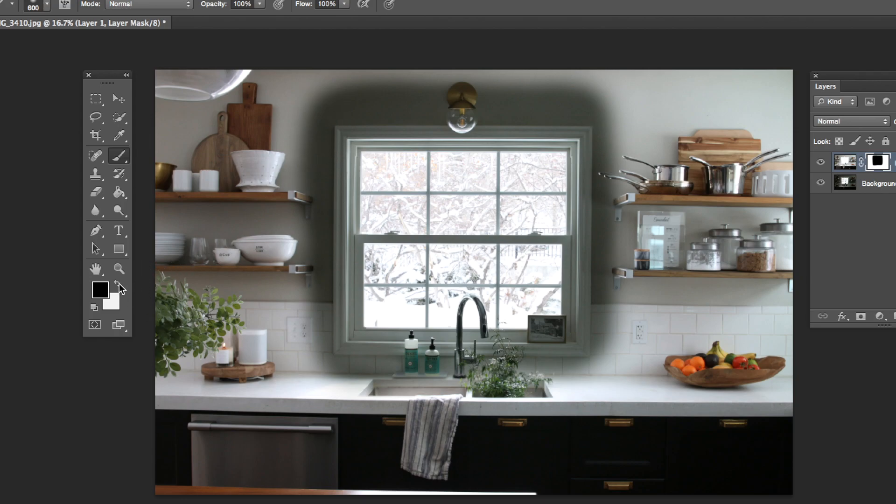
Step: Set the foreground colour to white and bring up the brush tip choices
{"action": "left_click", "coordinate": [113, 282]}
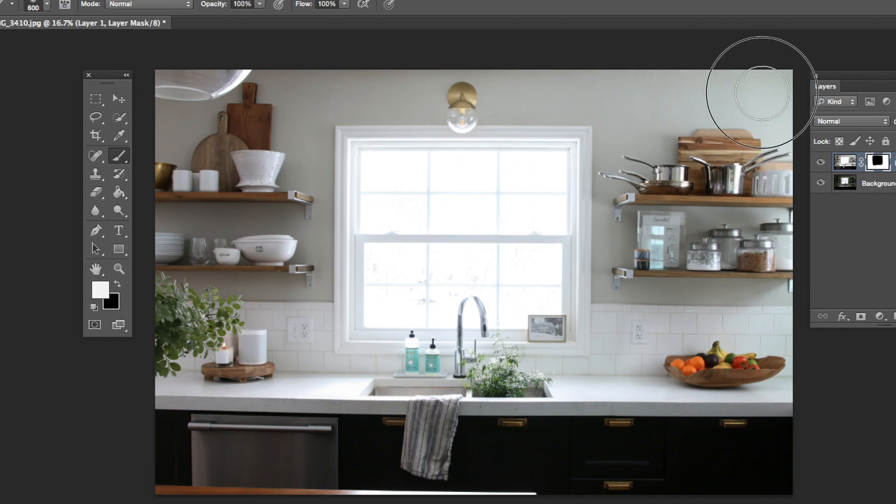
{"action": "mouse_move", "coordinate": [223, 106]}
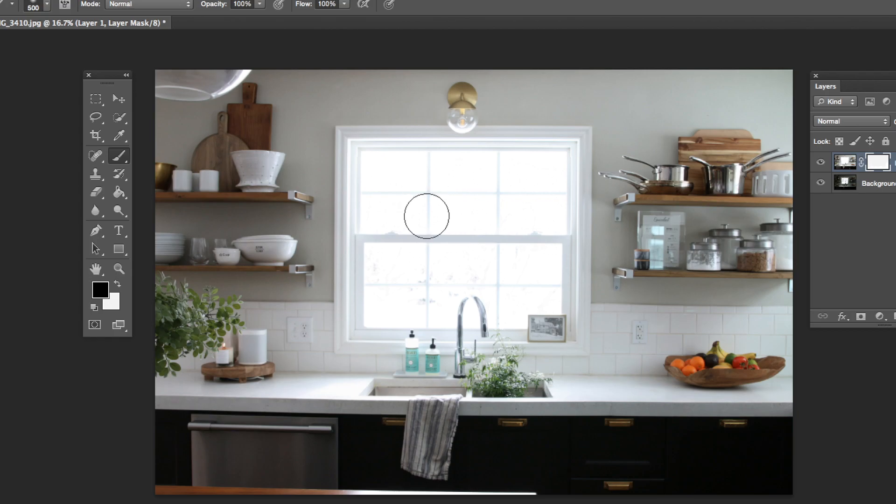
{"action": "mouse_move", "coordinate": [374, 171]}
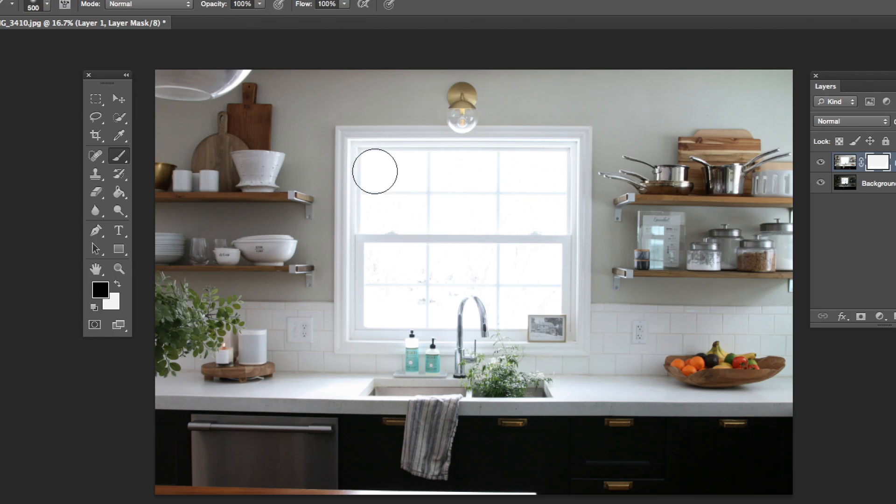
{"action": "left_click", "coordinate": [64, 4]}
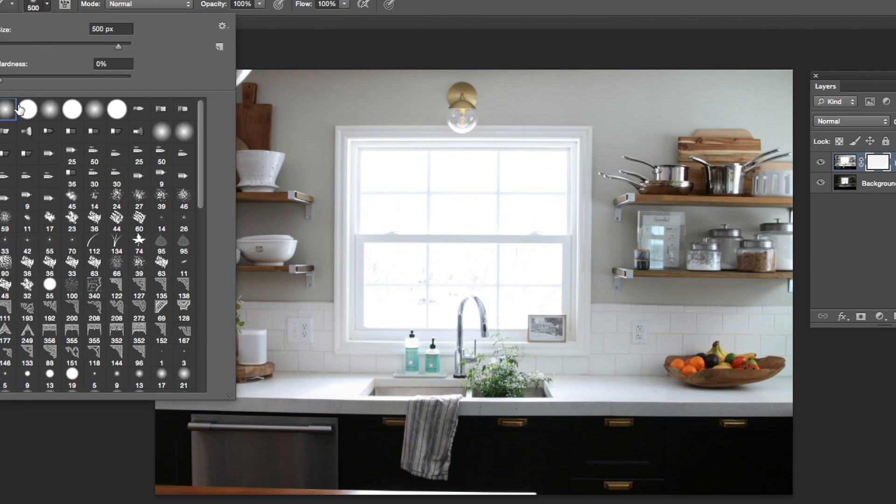
Step: Choose a soft round 500 px brush tip with 0% hardness and lower its strength
{"action": "left_click", "coordinate": [26, 109]}
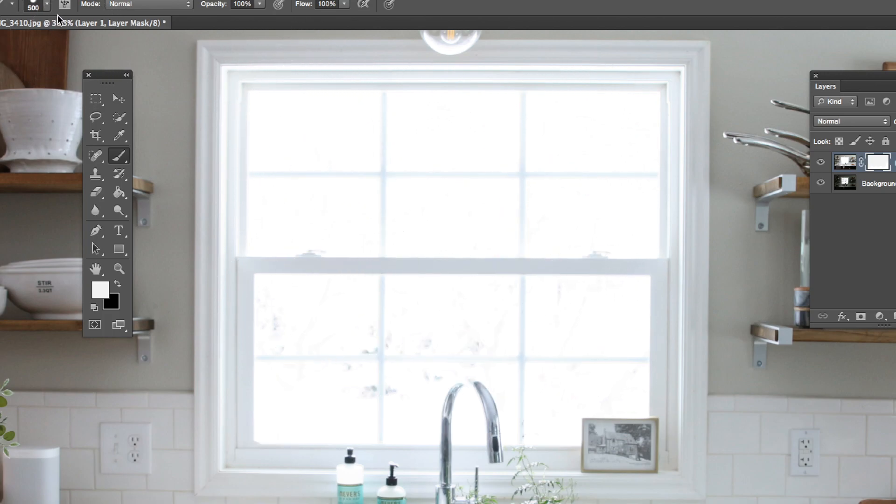
{"action": "left_click", "coordinate": [64, 5]}
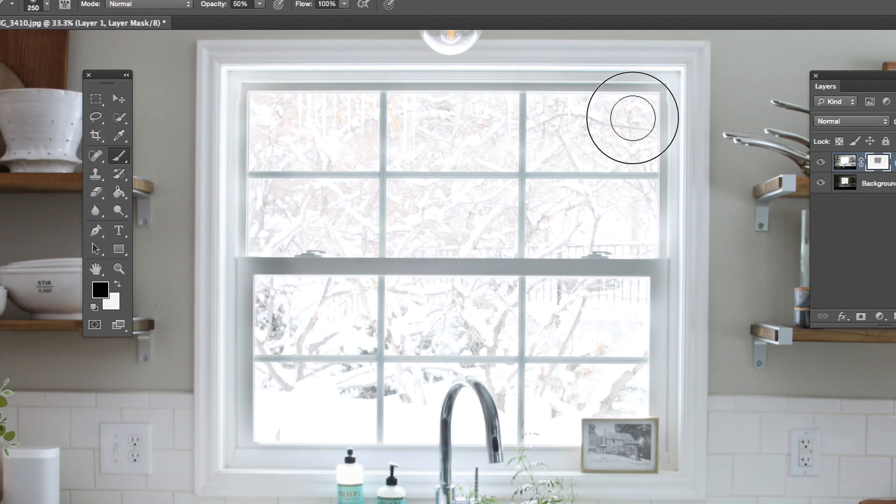
{"action": "mouse_move", "coordinate": [591, 188]}
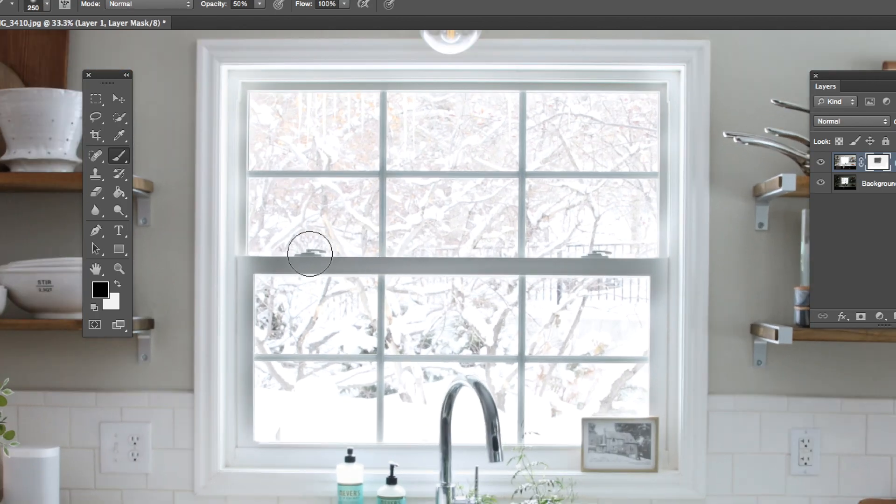
{"action": "mouse_move", "coordinate": [674, 257]}
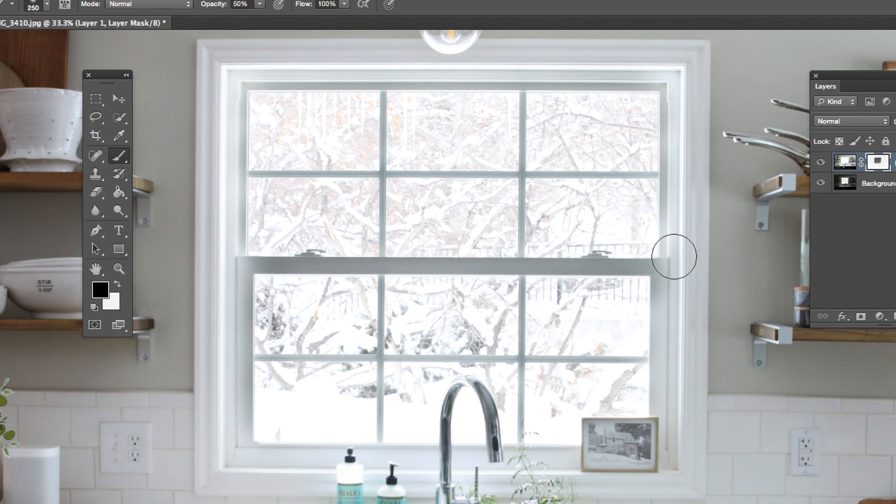
{"action": "mouse_move", "coordinate": [258, 267]}
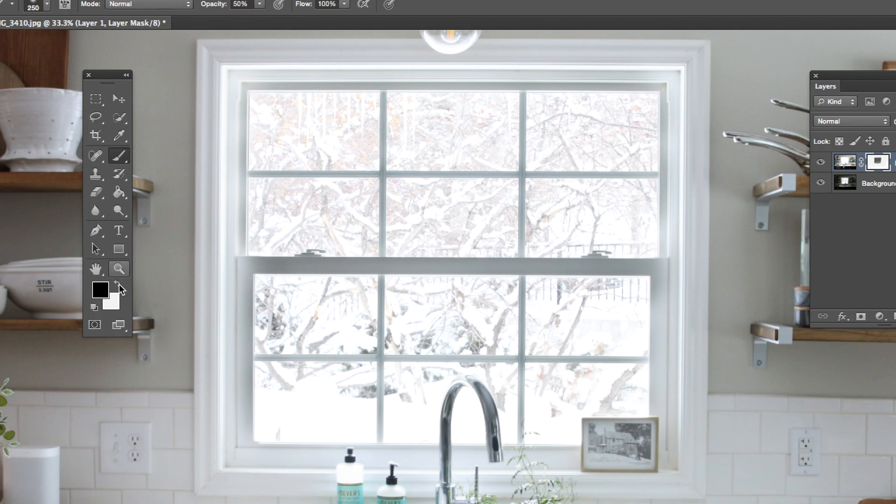
Step: Switch the foreground colour to white
{"action": "left_click", "coordinate": [118, 283]}
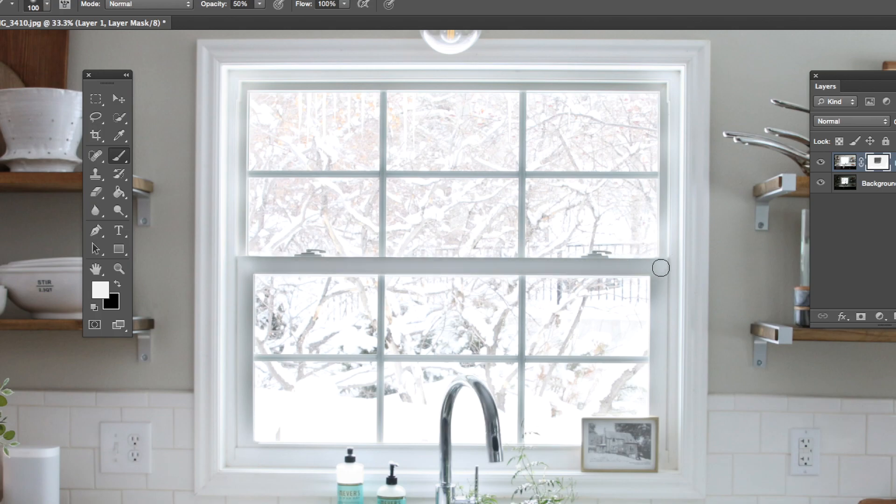
{"action": "mouse_move", "coordinate": [238, 267]}
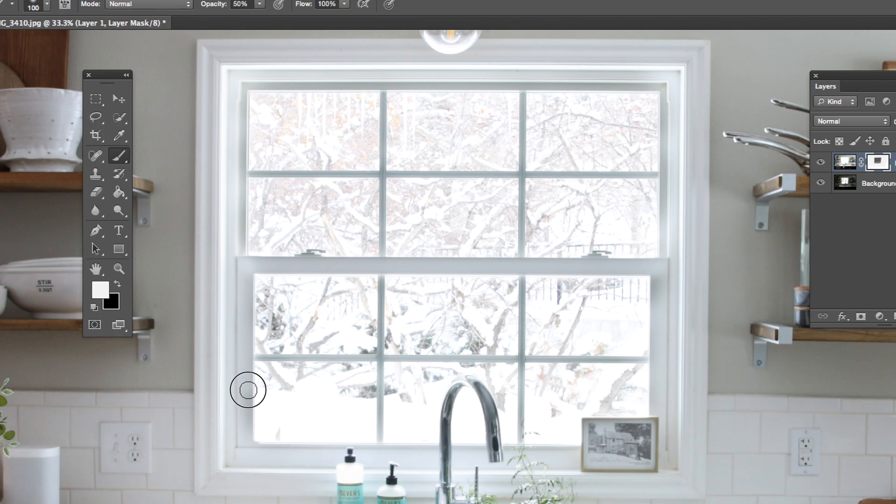
{"action": "mouse_move", "coordinate": [234, 11]}
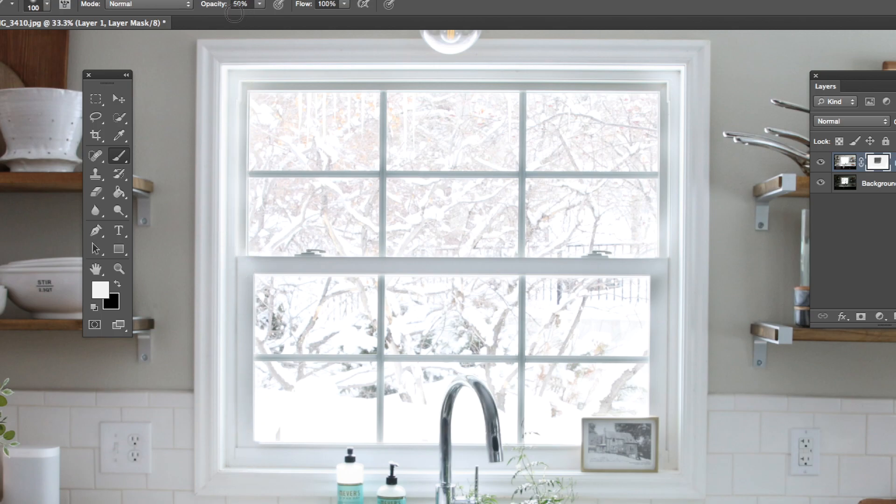
{"action": "mouse_move", "coordinate": [663, 87]}
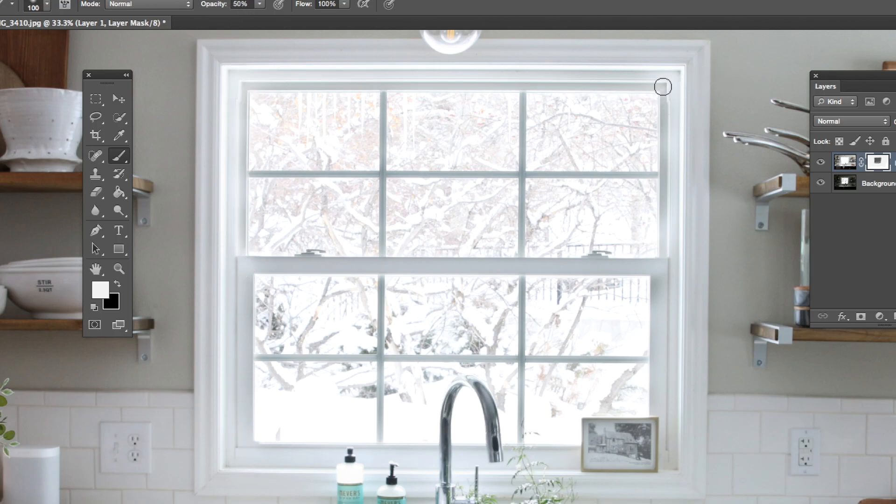
{"action": "mouse_move", "coordinate": [319, 65]}
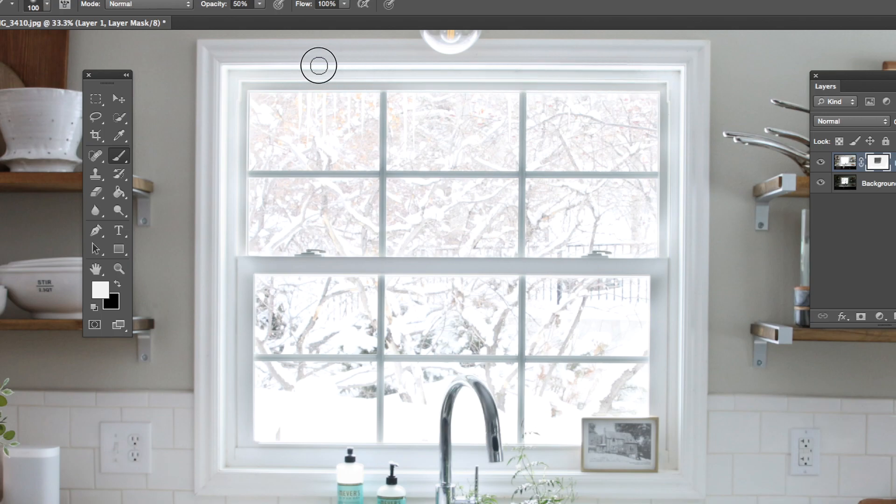
{"action": "mouse_move", "coordinate": [381, 84]}
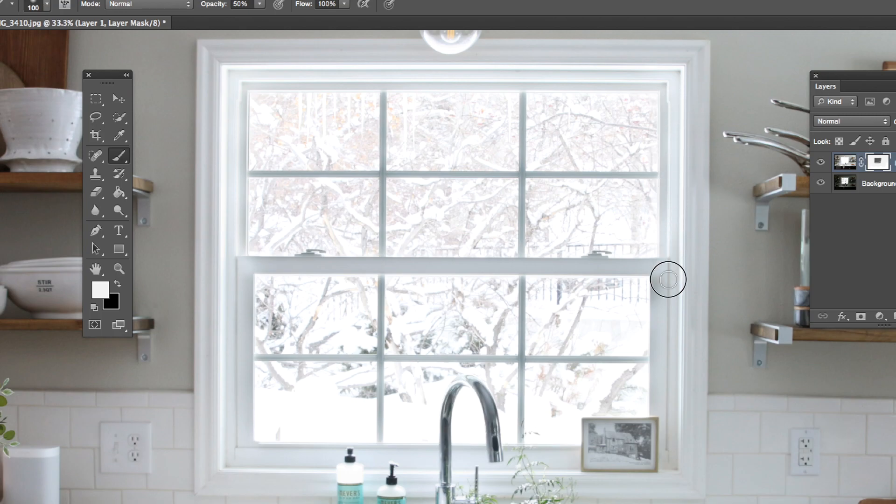
{"action": "mouse_move", "coordinate": [659, 278]}
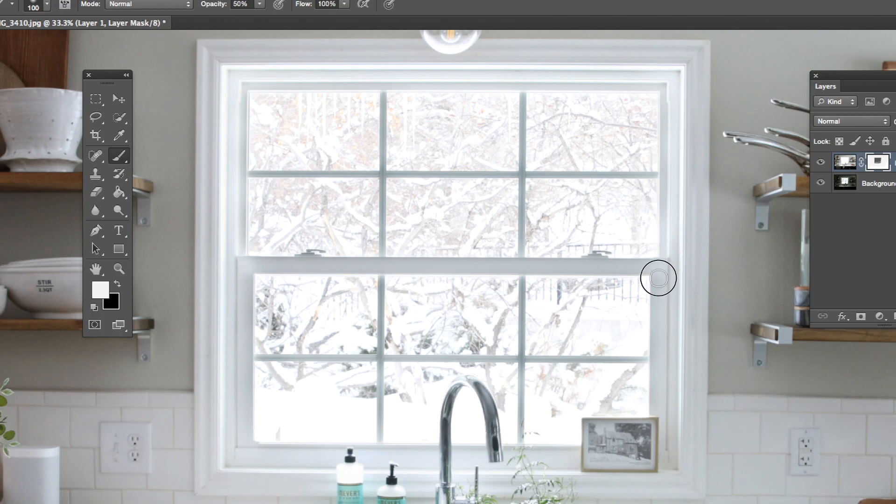
{"action": "mouse_move", "coordinate": [667, 427]}
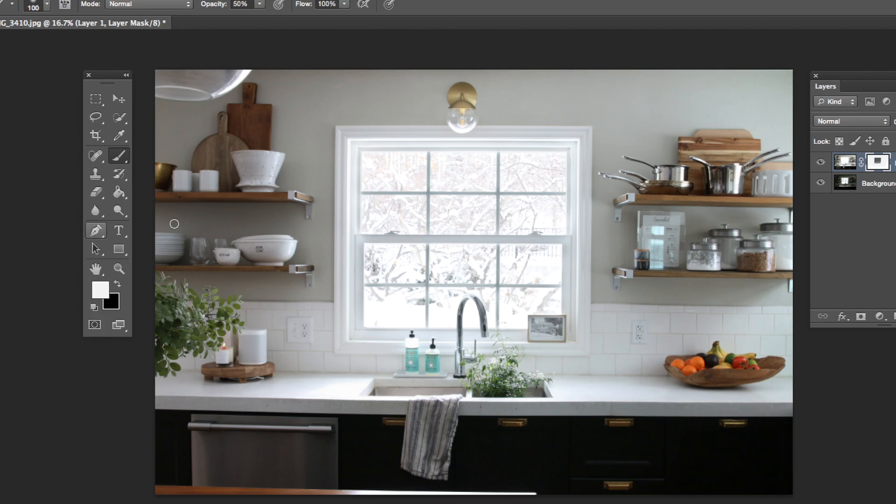
{"action": "mouse_move", "coordinate": [497, 233]}
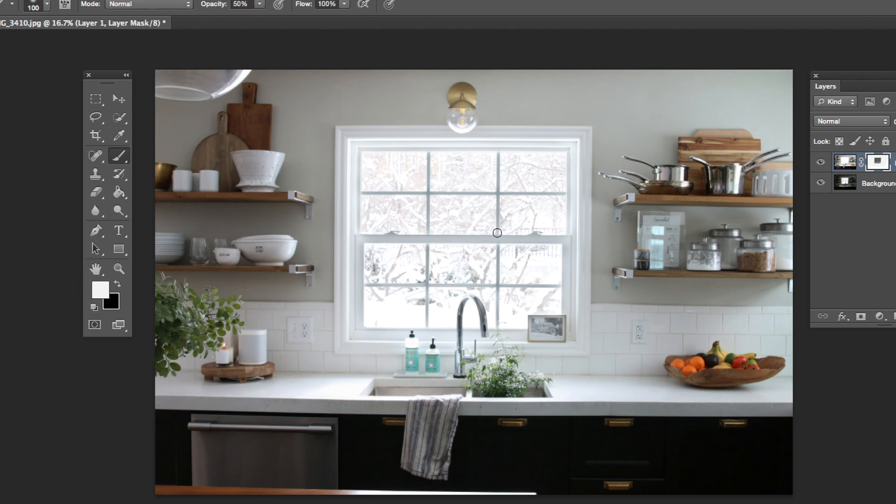
{"action": "mouse_move", "coordinate": [339, 100]}
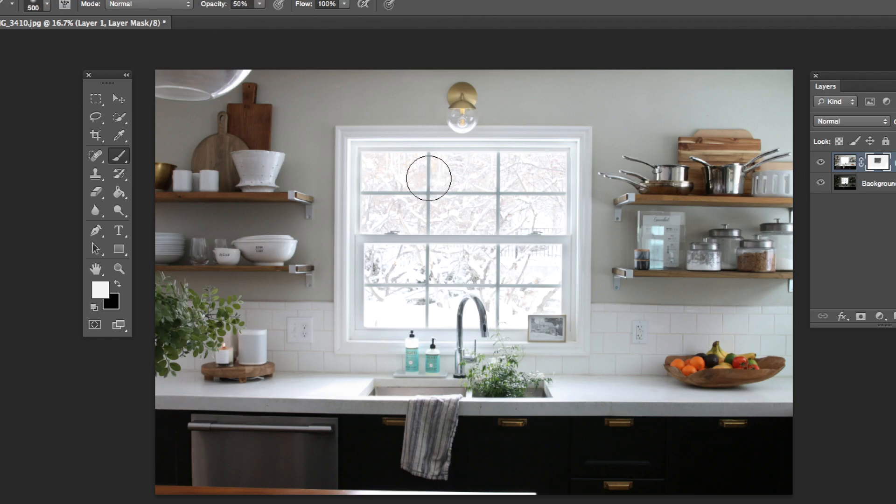
Step: Switch the foreground back to black for the 500 px soft brush
{"action": "left_click", "coordinate": [100, 290]}
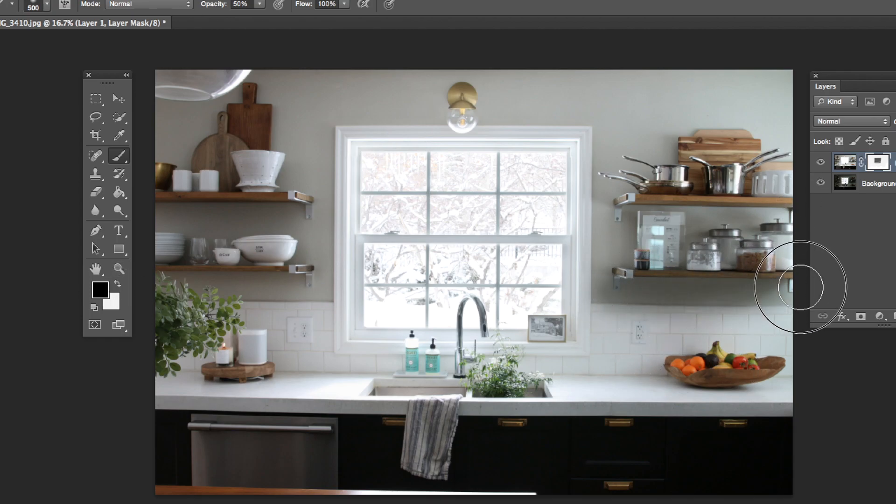
{"action": "mouse_move", "coordinate": [183, 289]}
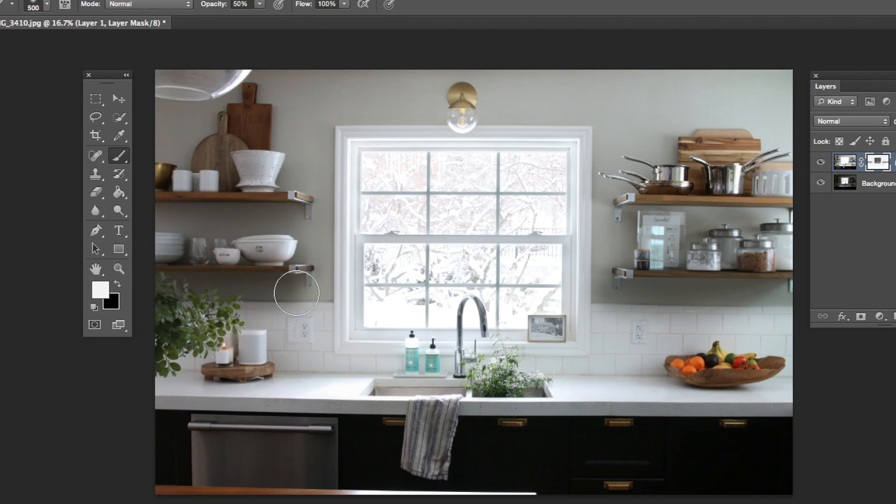
{"action": "mouse_move", "coordinate": [760, 293]}
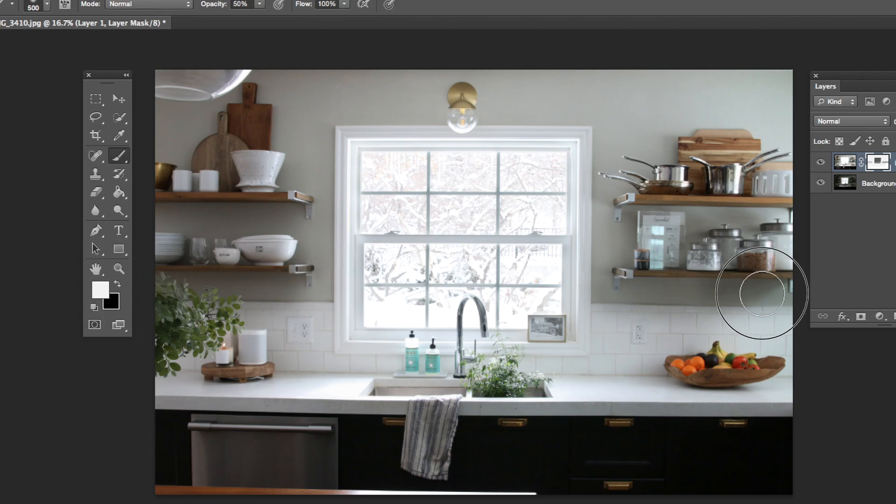